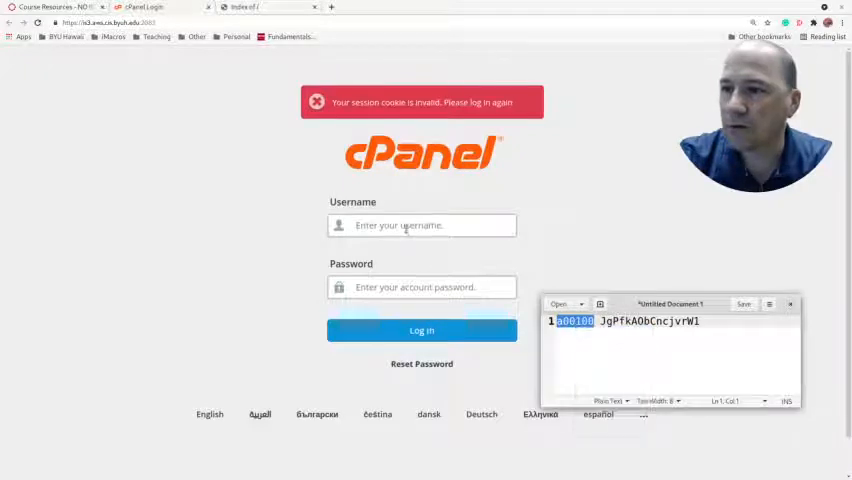
# - Log in to cPanel with username a00100 and the saved password
pyautogui.click(420, 224)
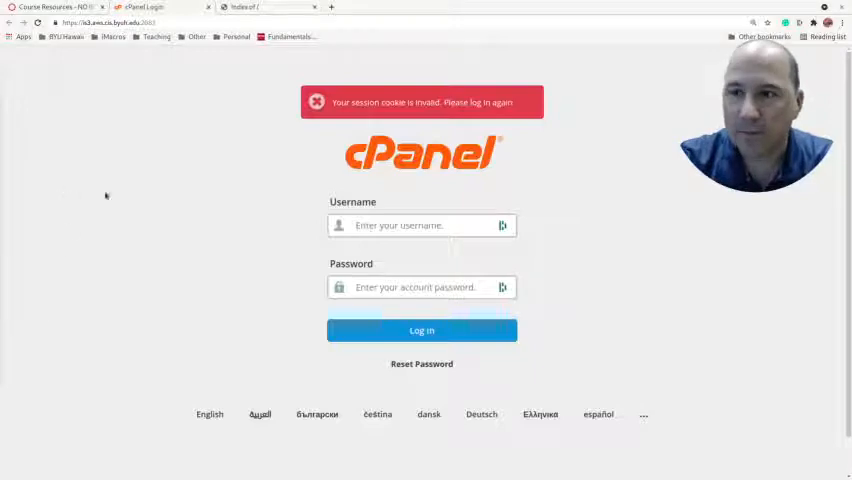
pyautogui.click(420, 224)
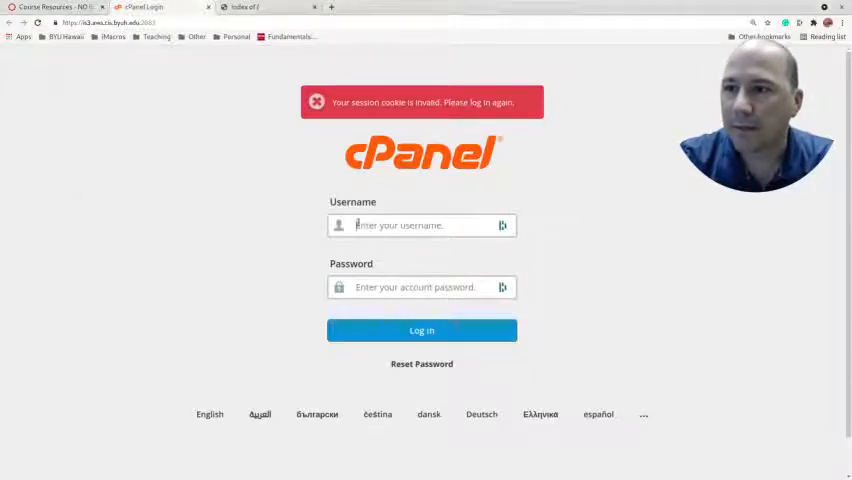
pyautogui.write('a00100')
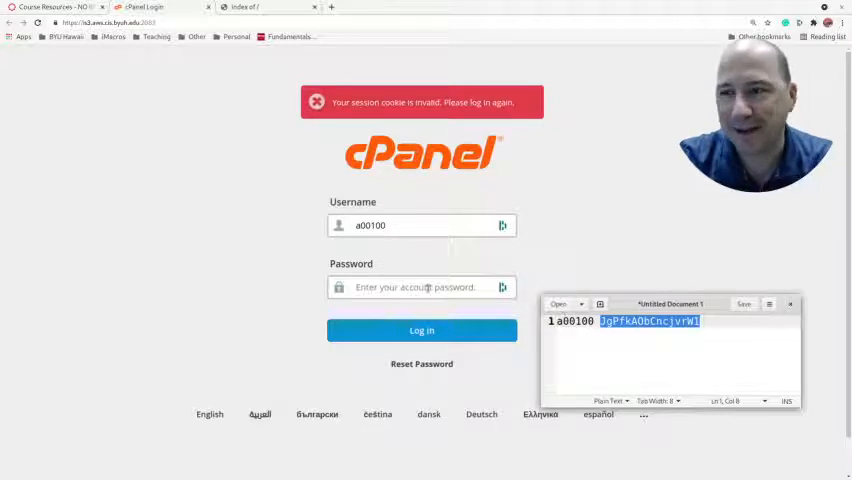
pyautogui.click(420, 288)
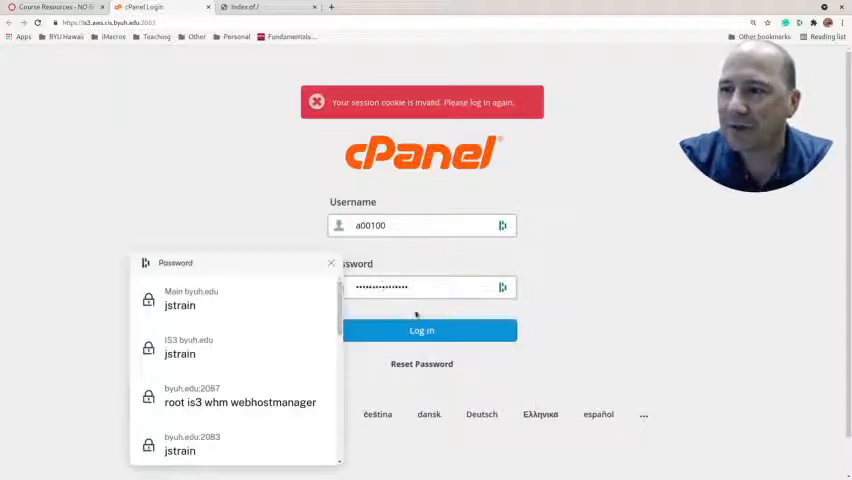
pyautogui.click(420, 330)
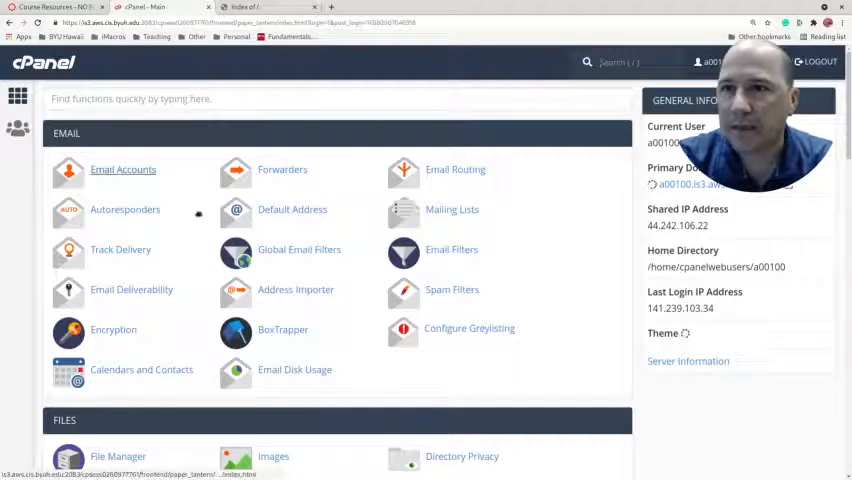
# - Go to the Files section and launch File Manager on public_html
pyautogui.scroll(-3)
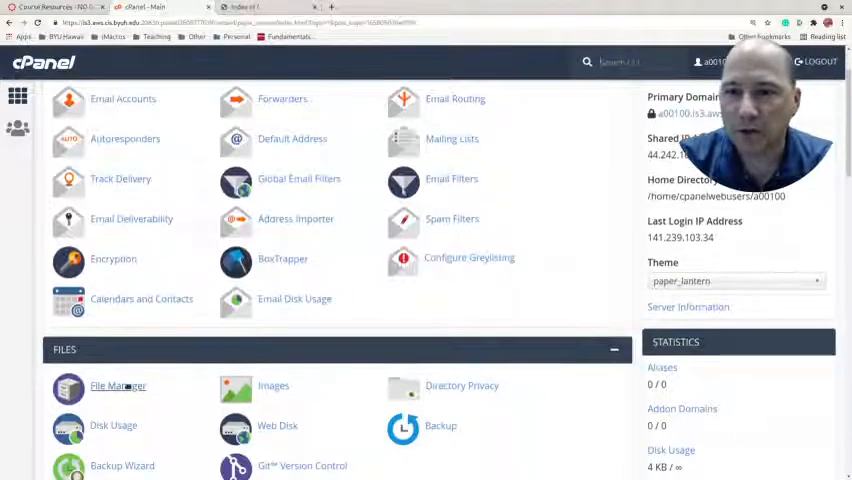
pyautogui.click(118, 386)
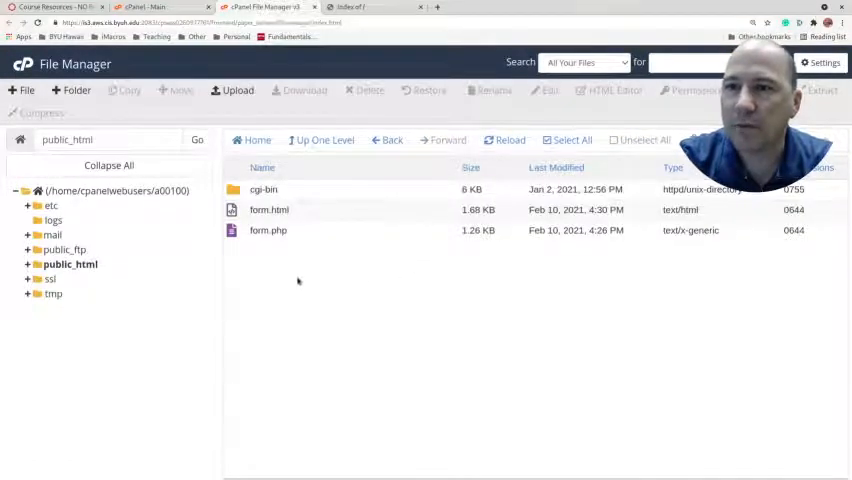
pyautogui.rightClick(296, 280)
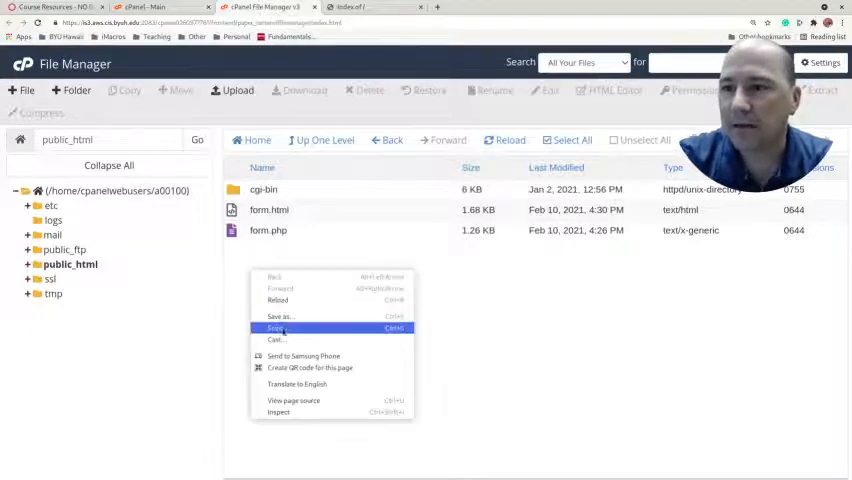
pyautogui.moveTo(280, 316)
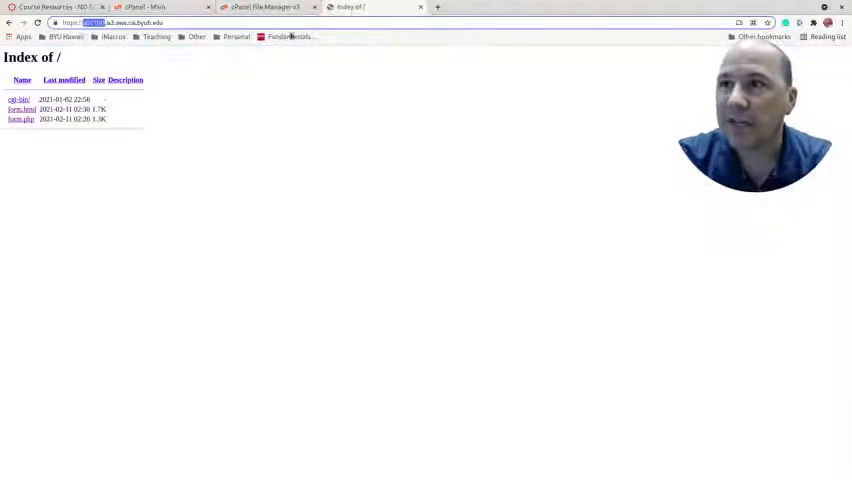
pyautogui.moveTo(320, 138)
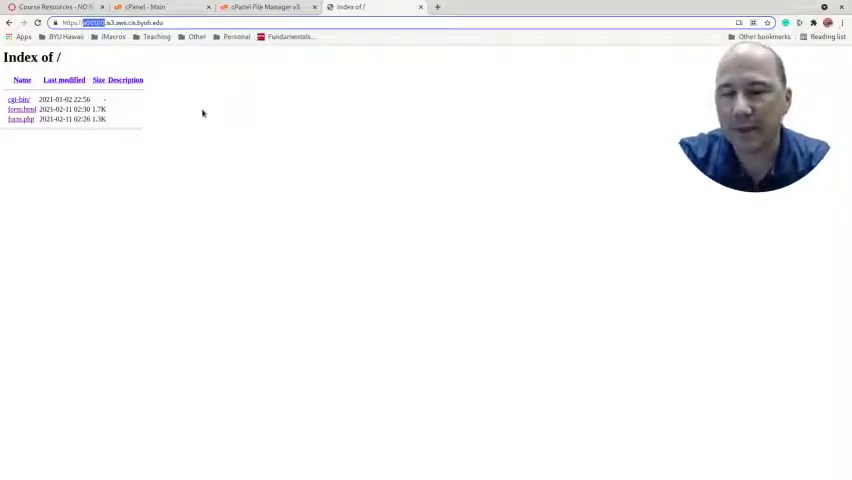
pyautogui.moveTo(224, 86)
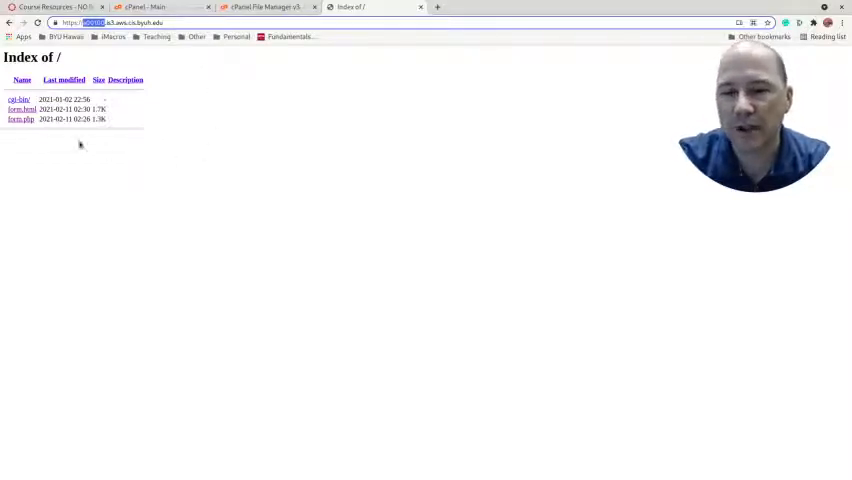
pyautogui.moveTo(200, 148)
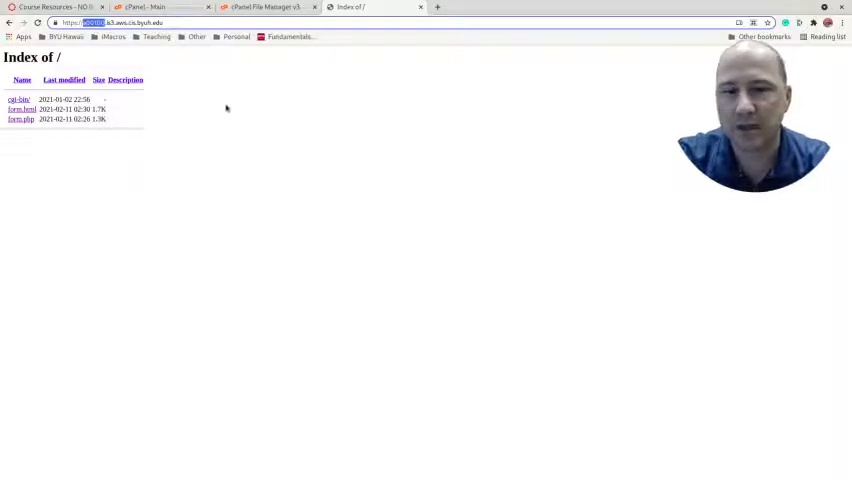
pyautogui.moveTo(208, 100)
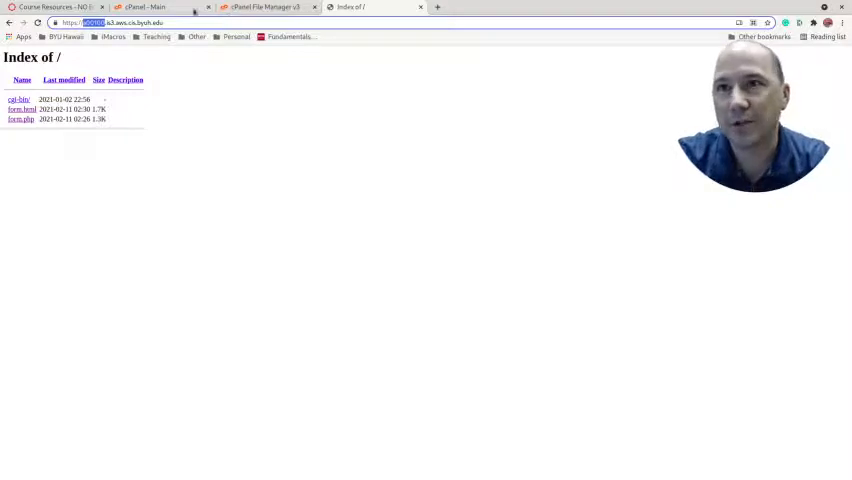
# - Return to the cPanel dashboard after checking the site's directory index
pyautogui.click(144, 8)
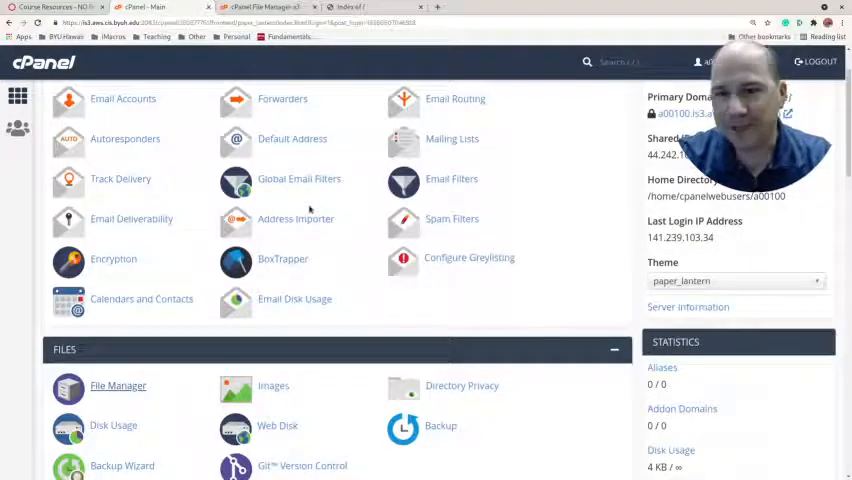
# - Create a new empty file named index.html in public_html via File Manager
pyautogui.scroll(-3)
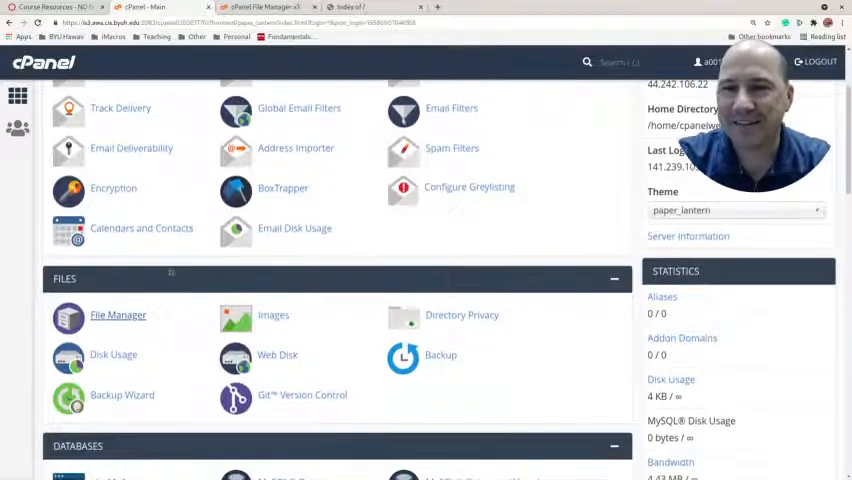
pyautogui.scroll(3)
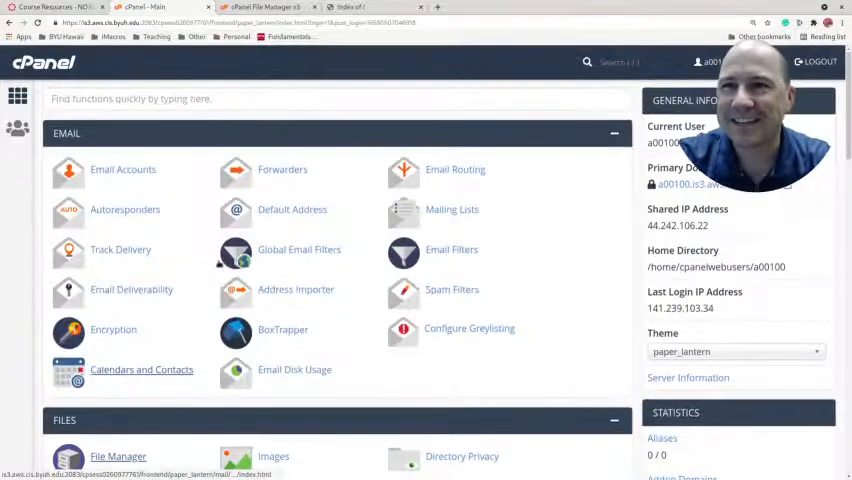
pyautogui.click(118, 456)
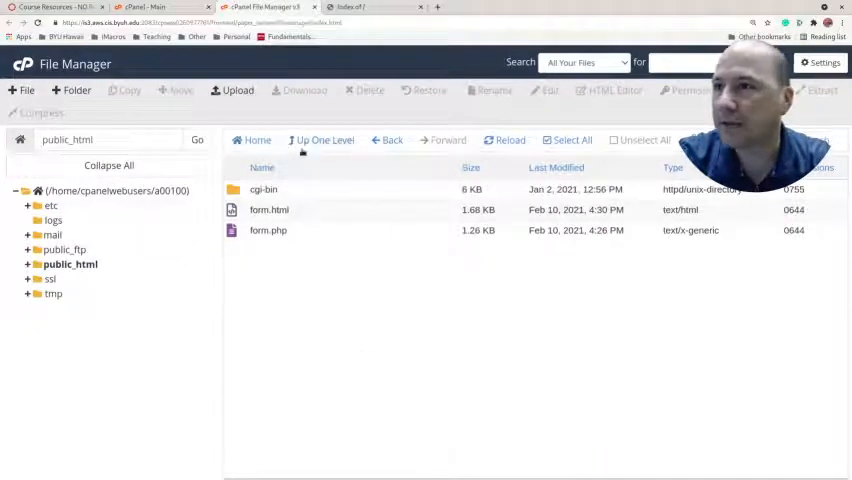
pyautogui.click(28, 90)
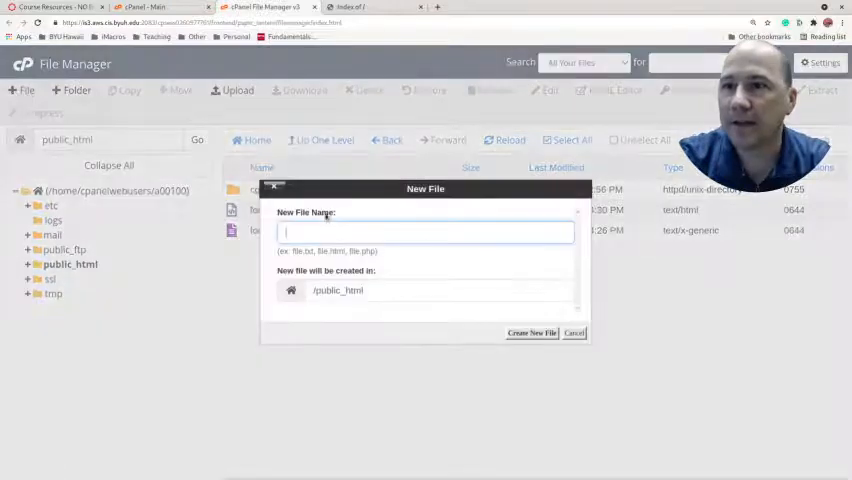
pyautogui.write('index.html')
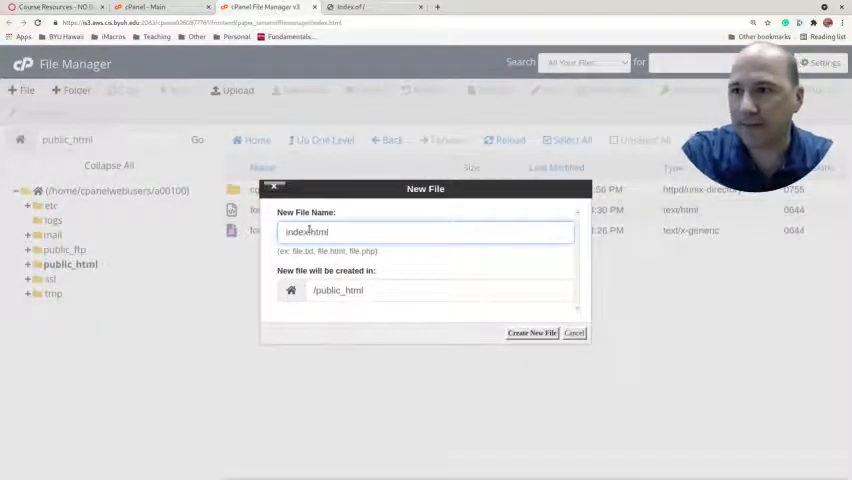
pyautogui.click(532, 332)
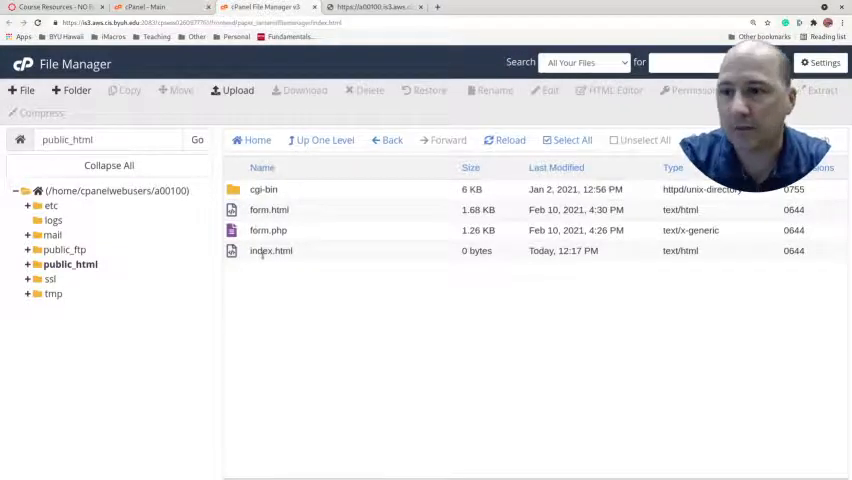
# - Show the context menu of actions for the empty index.html
pyautogui.rightClick(272, 250)
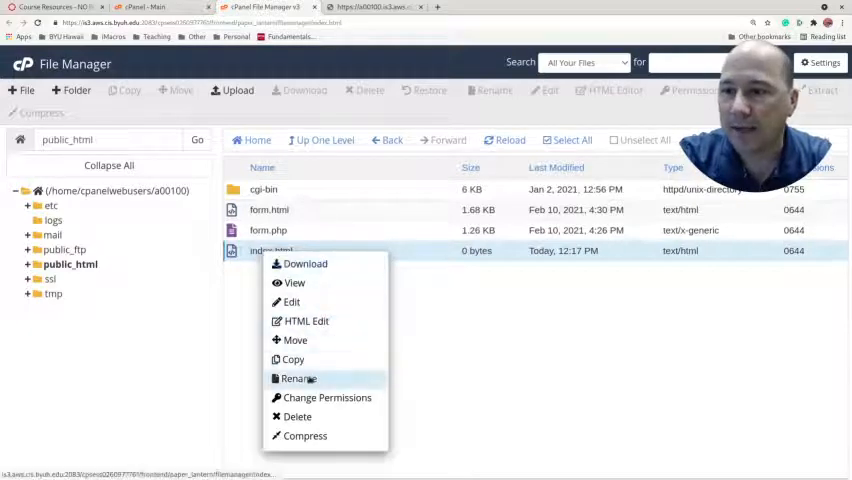
# - Rename index.html to index1.html so the directory listing shows again
pyautogui.click(298, 378)
pyautogui.write('index1.html')
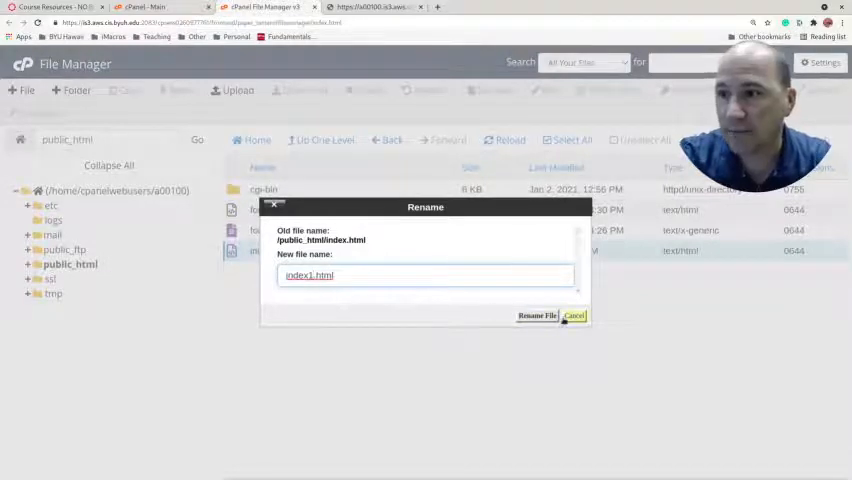
pyautogui.click(536, 316)
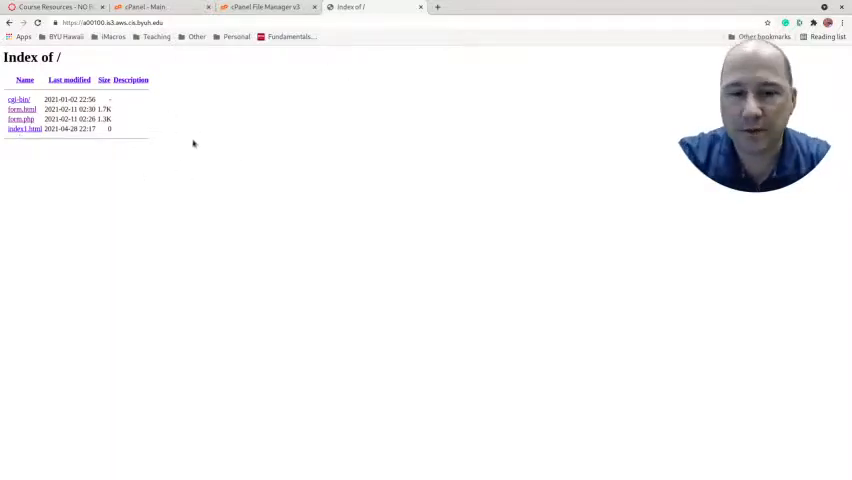
pyautogui.moveTo(172, 180)
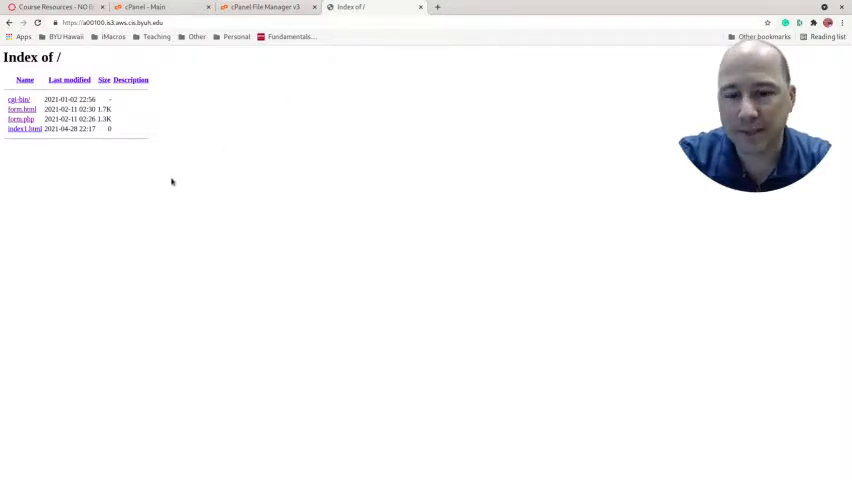